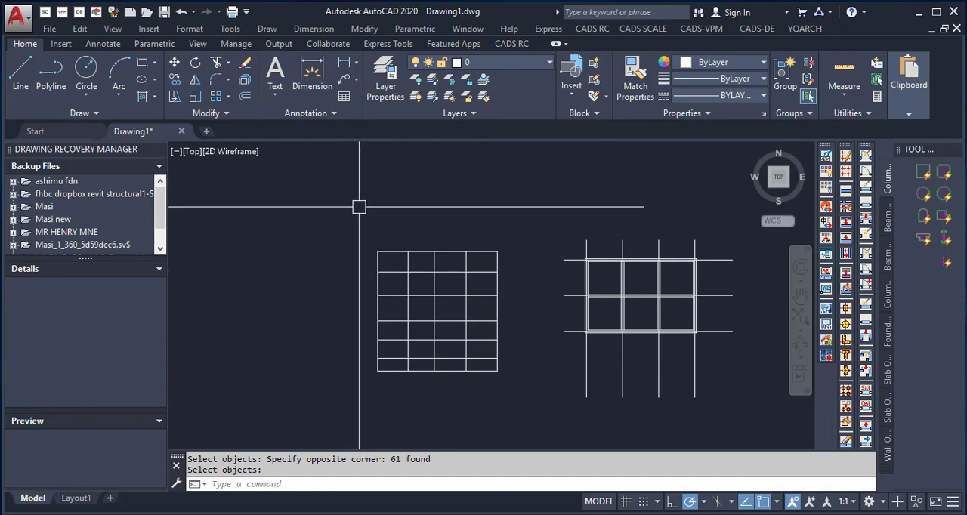
Step: Slide-copy the grid plan with the CV command, entering a 1000 distance for the repeated copies
type("CV")
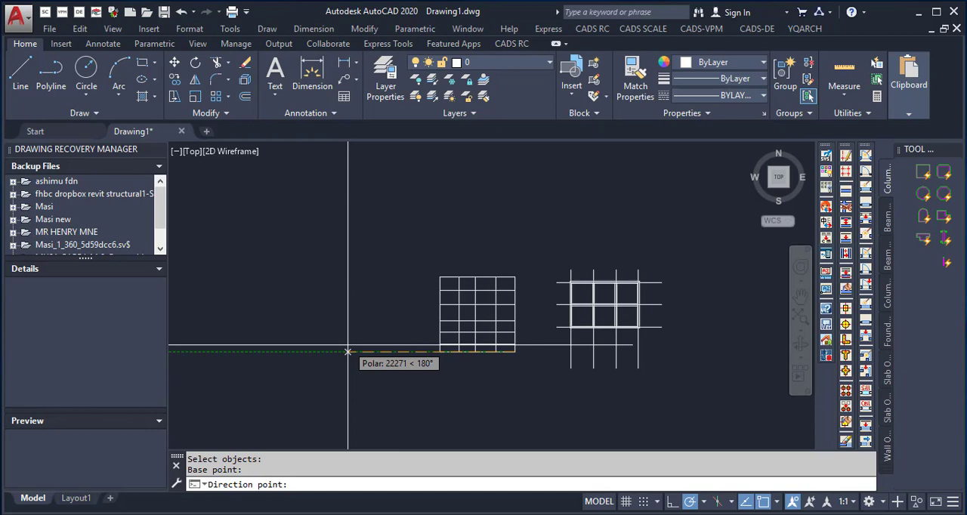
type("1000")
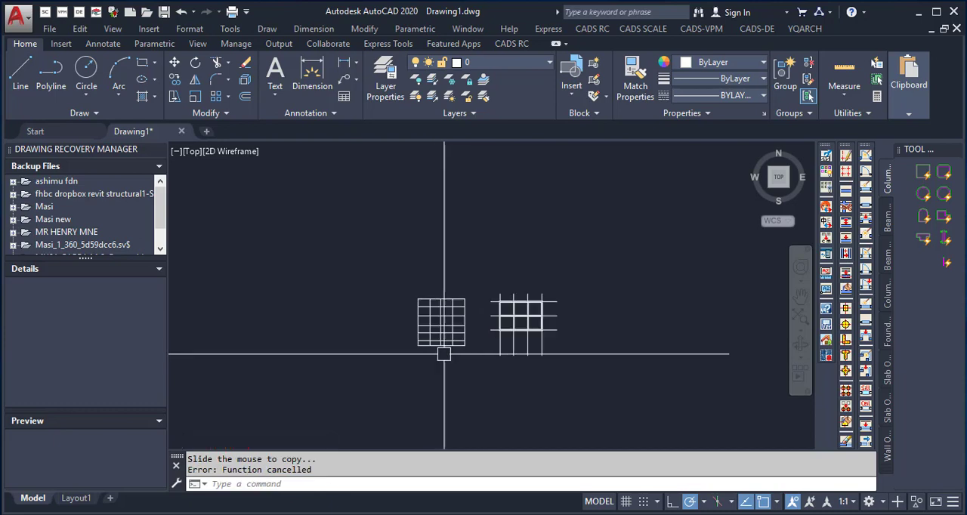
mouse_move(477, 358)
type("20000")
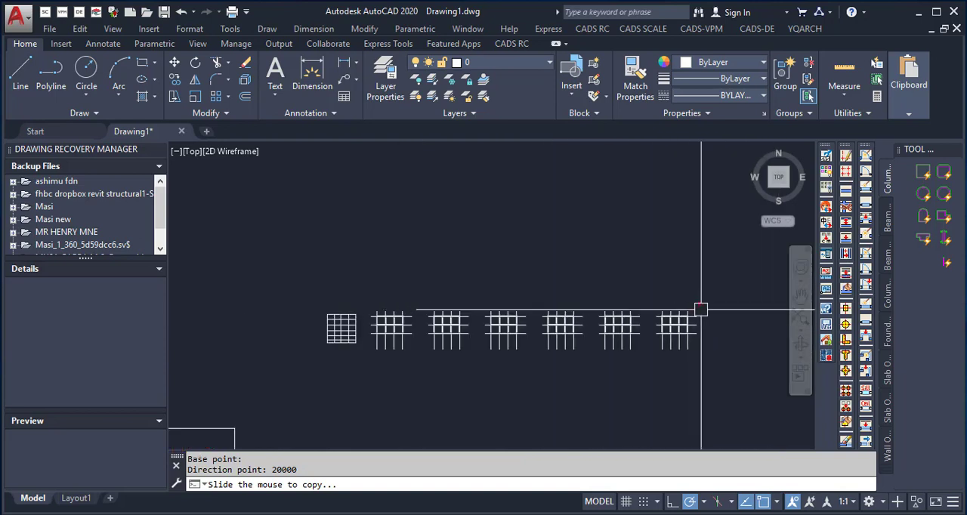
mouse_move(740, 336)
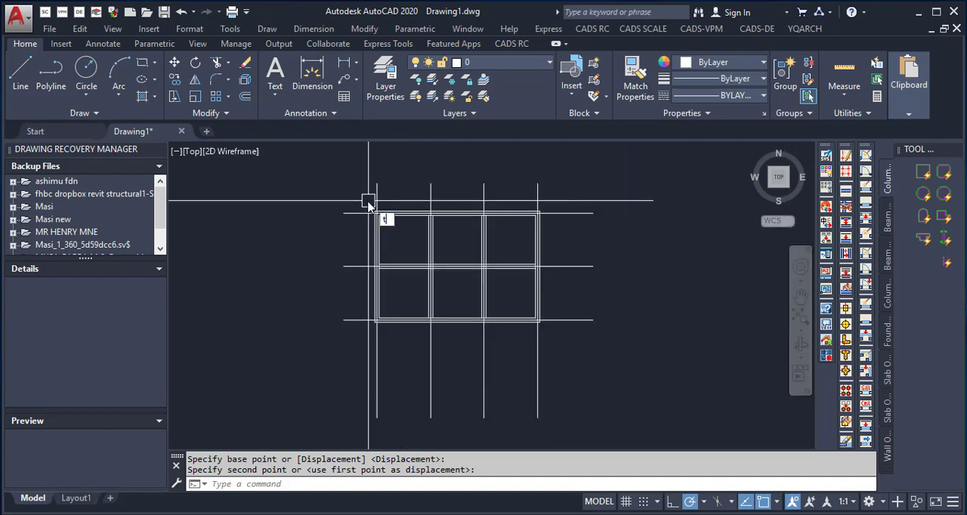
Step: Trim the overhanging grid lines outside the outer frame with the TX command
type("TX")
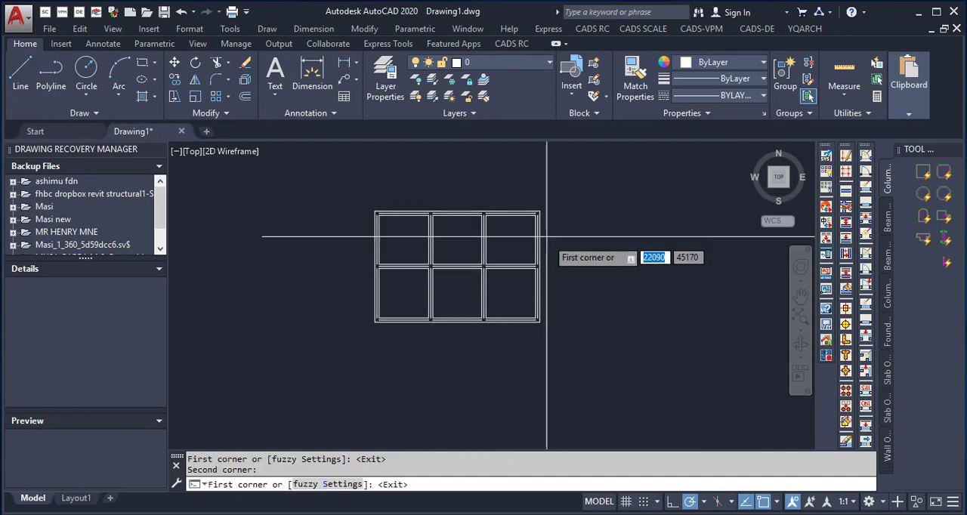
mouse_move(586, 284)
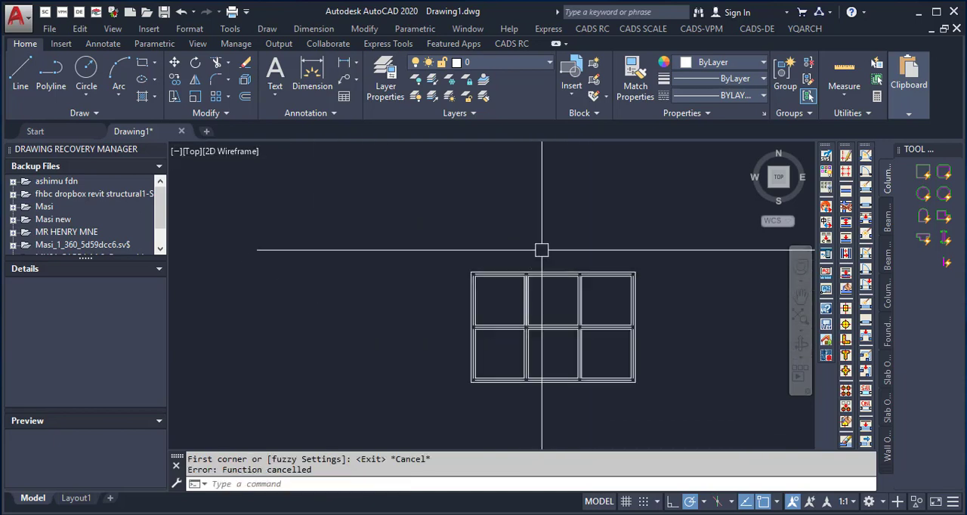
mouse_move(568, 241)
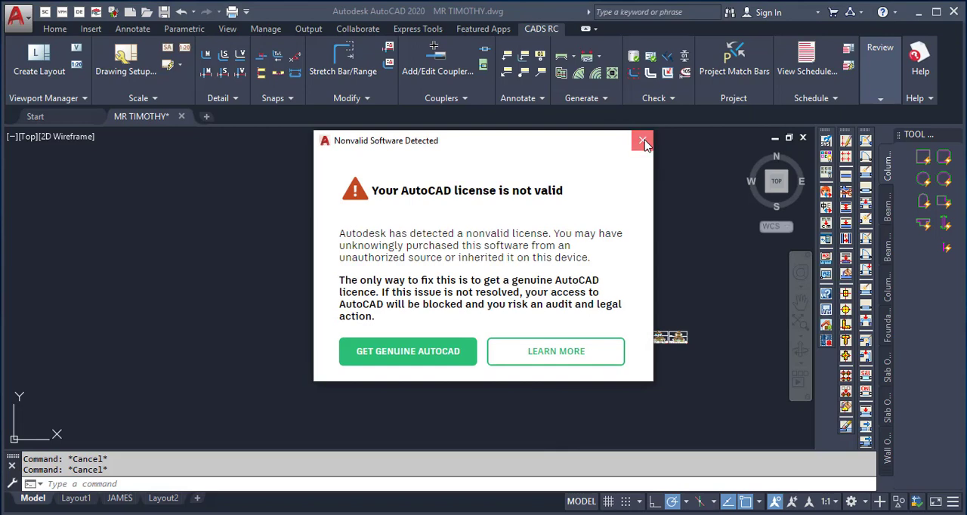
Step: Close the Nonvalid Software Detected dialog and switch back to the Drawing1 window
left_click(643, 142)
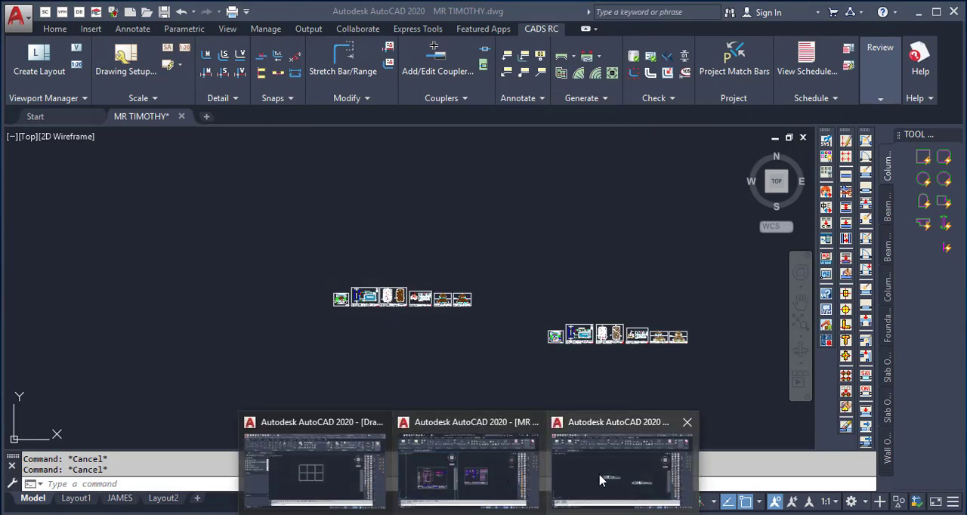
left_click(620, 468)
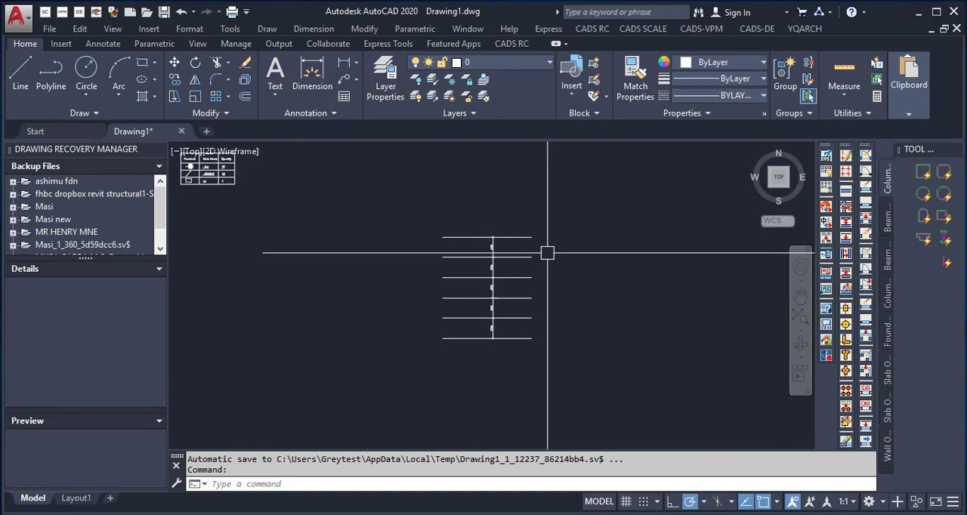
Step: Dimension the grid plan's sides via DDS with 0 decimals and drawn diagonals, windowing the whole grid
type("DDSS")
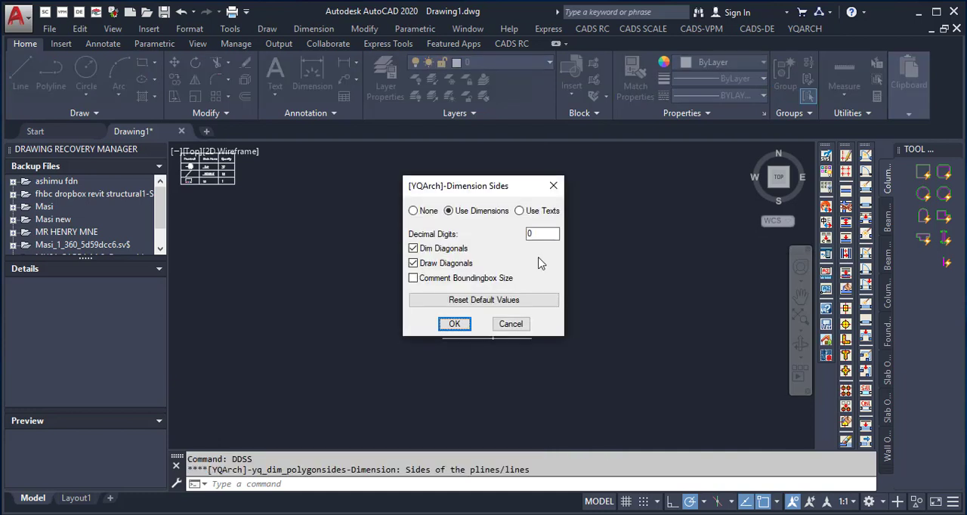
mouse_move(459, 229)
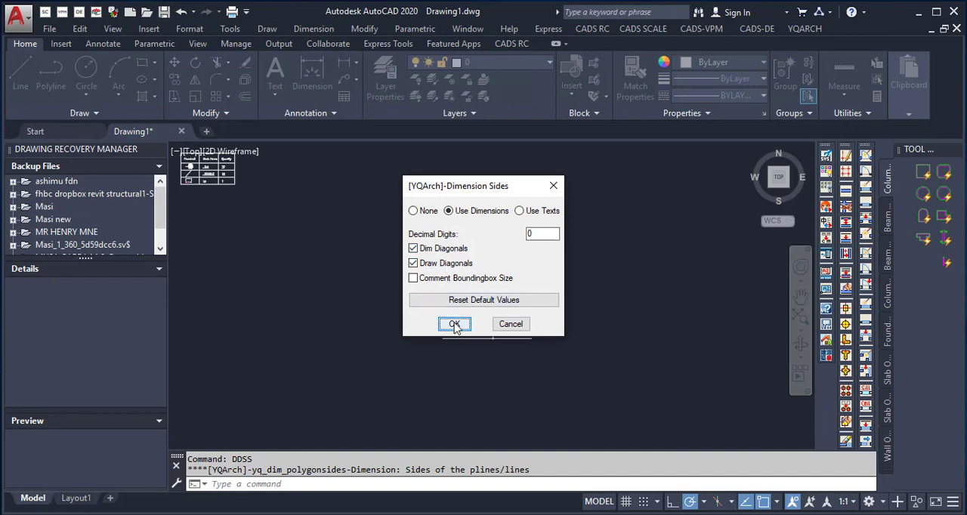
left_click(453, 323)
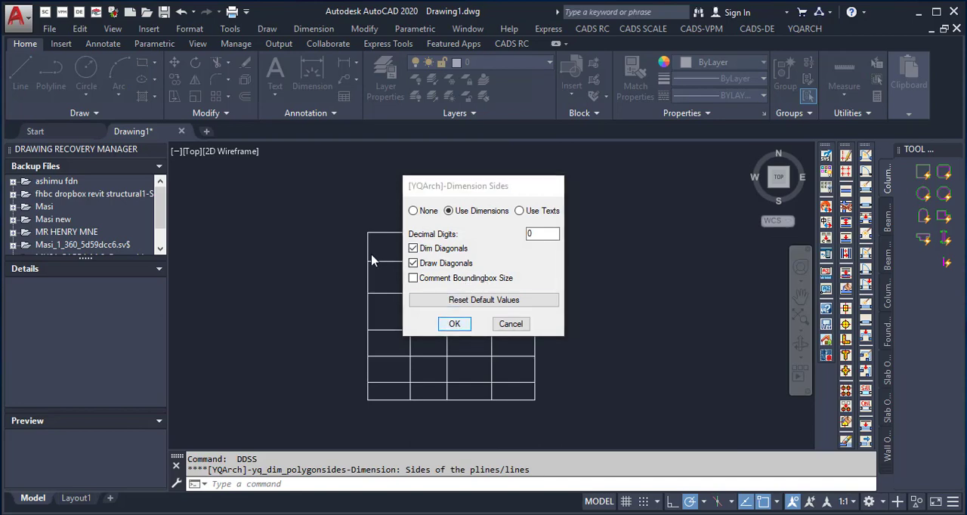
left_click(453, 323)
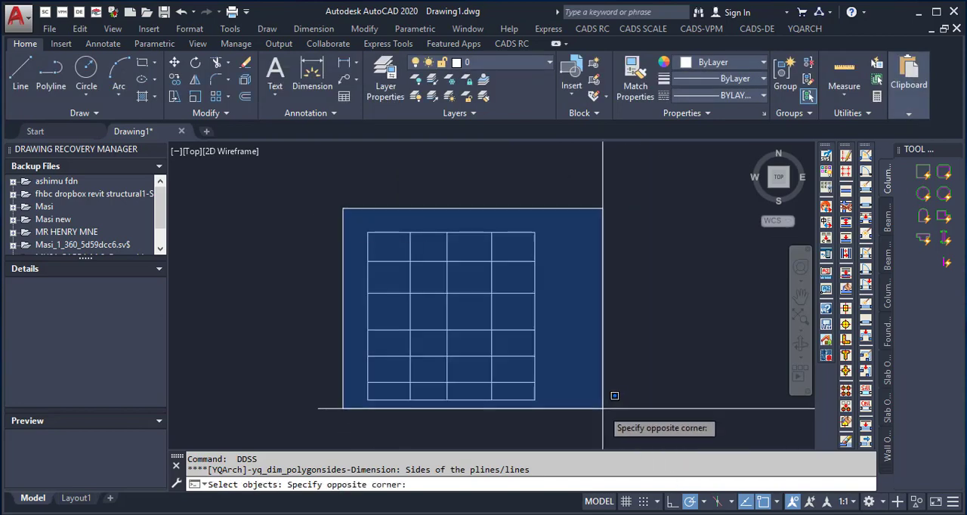
left_click(541, 272)
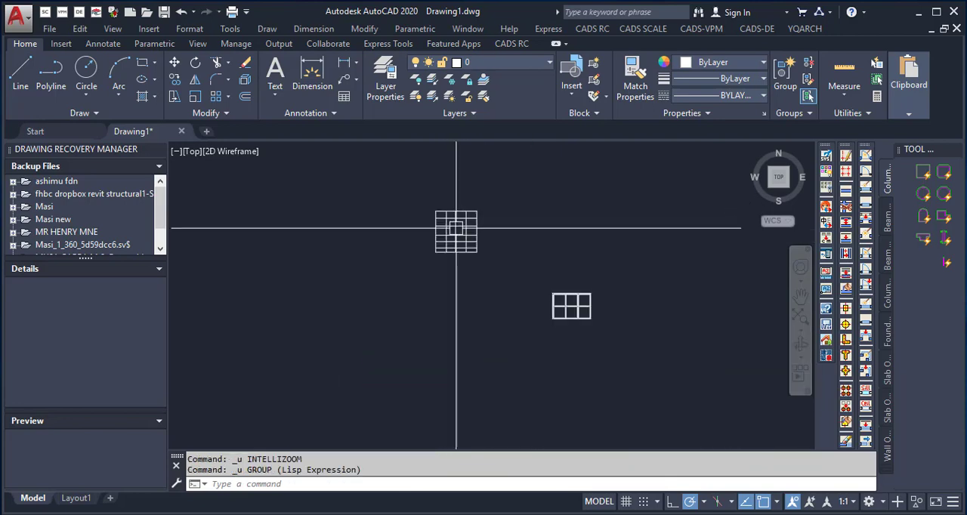
mouse_move(548, 366)
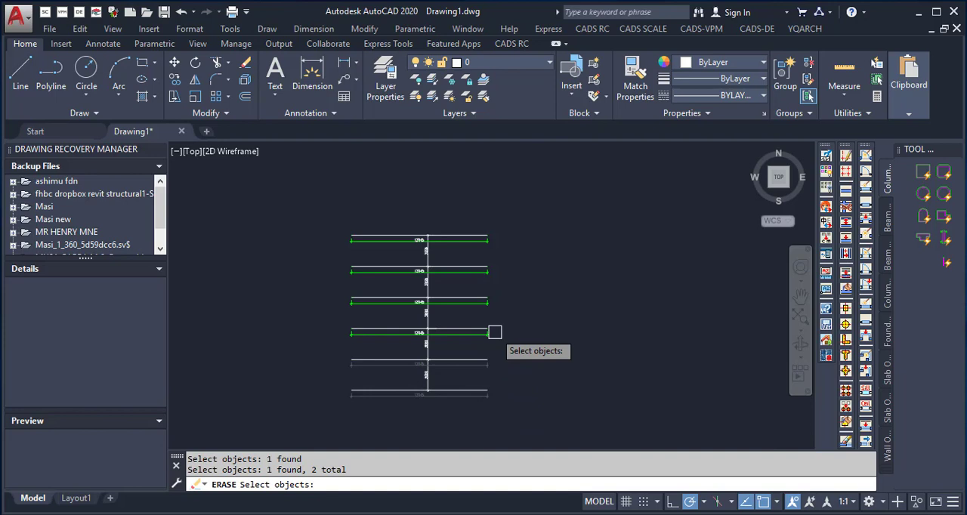
Step: Erase the extra copied grid lines beside the dimensioned grid plan
left_click(419, 300)
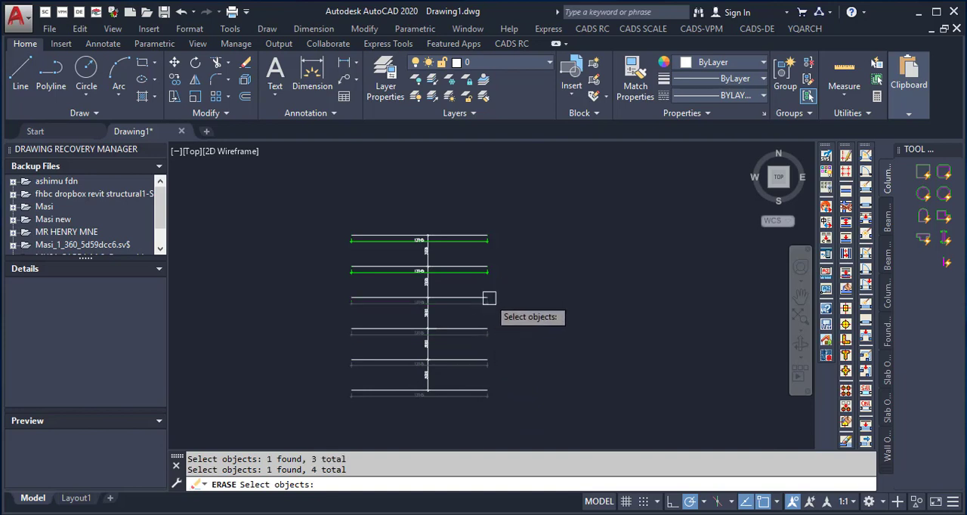
left_click(472, 240)
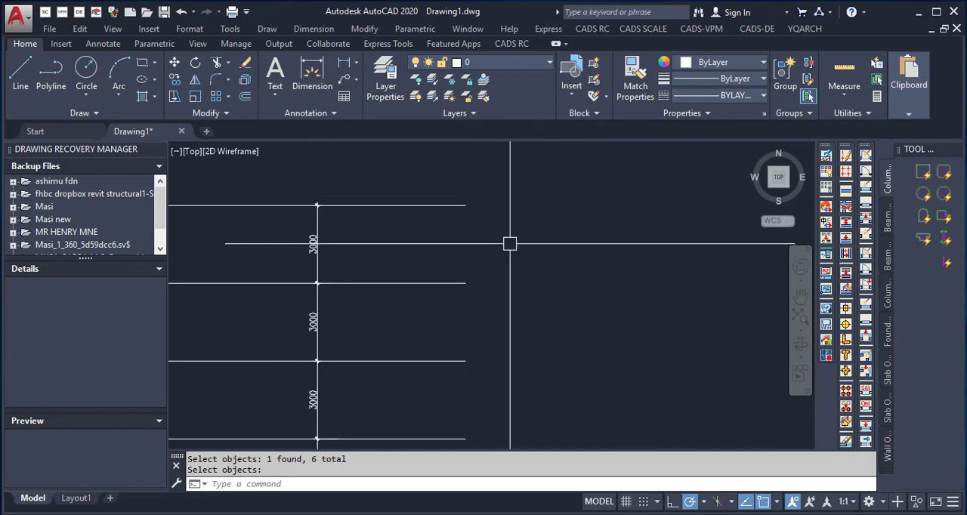
Step: Launch the BG level-mark command, ready to pick the base level point on the grid
type("BG")
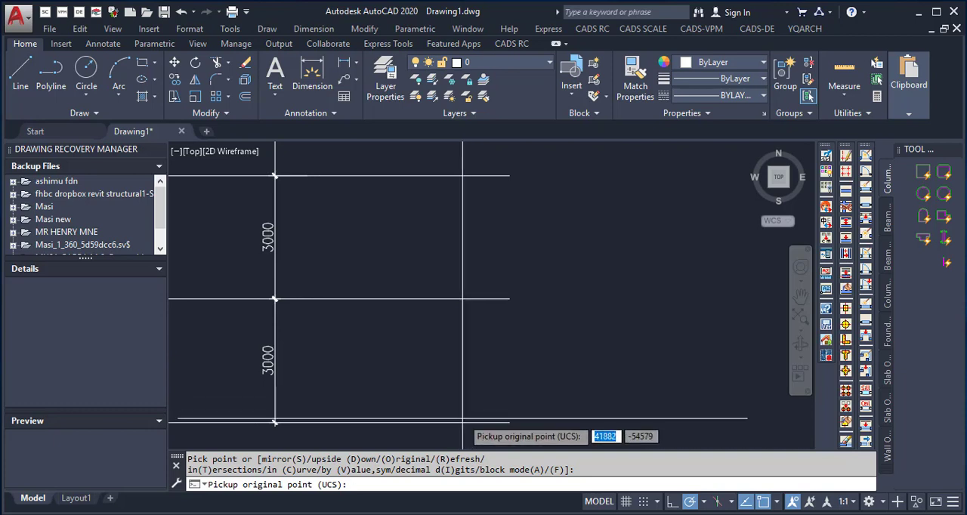
mouse_move(461, 423)
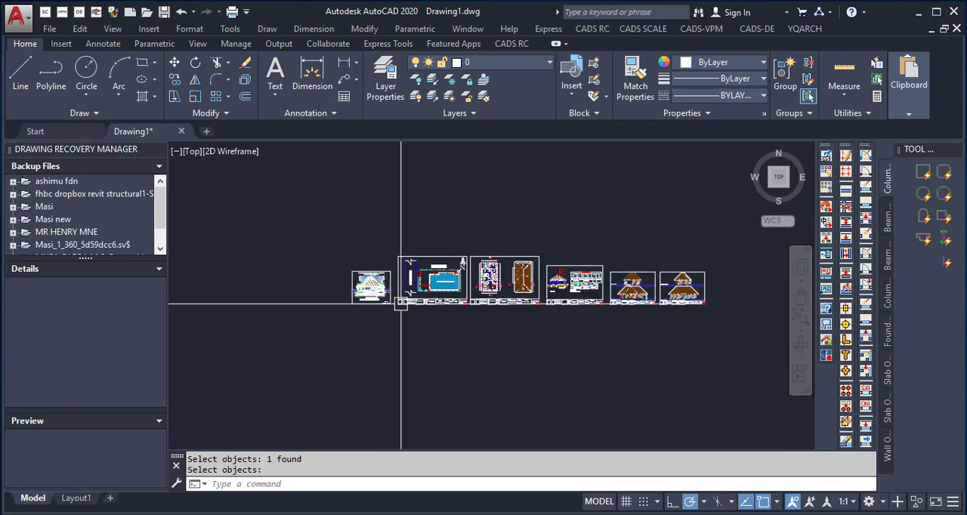
mouse_move(670, 231)
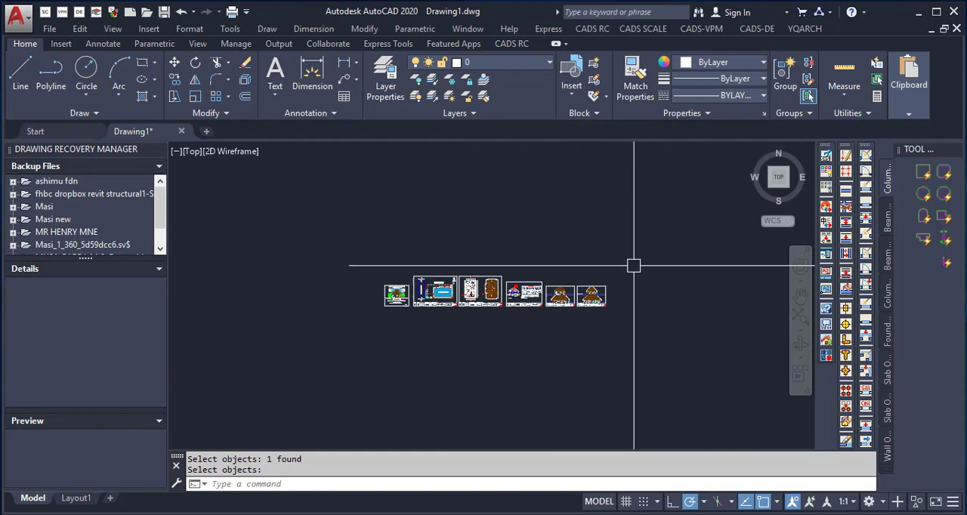
mouse_move(632, 263)
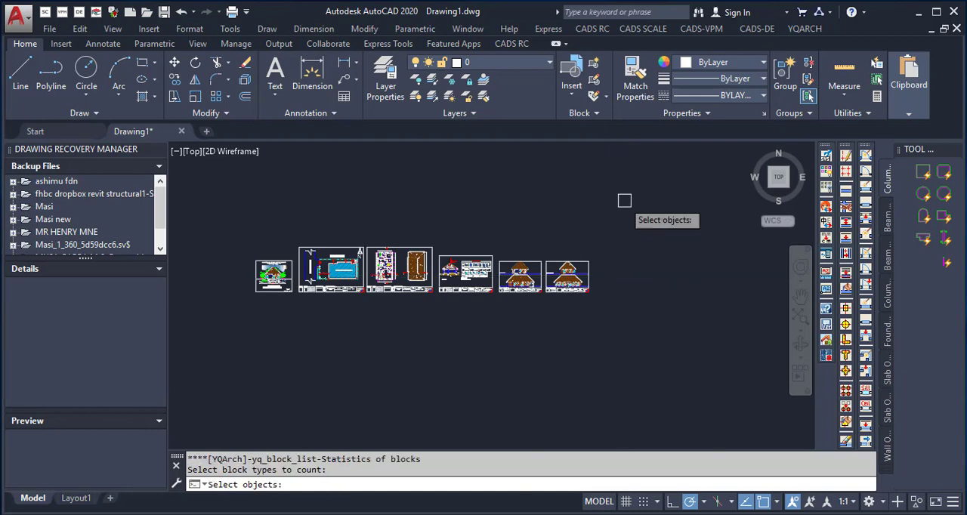
Step: Window-select all house drawings for BBL block counting, sorted by name small to great
left_click_drag(623, 200, 248, 312)
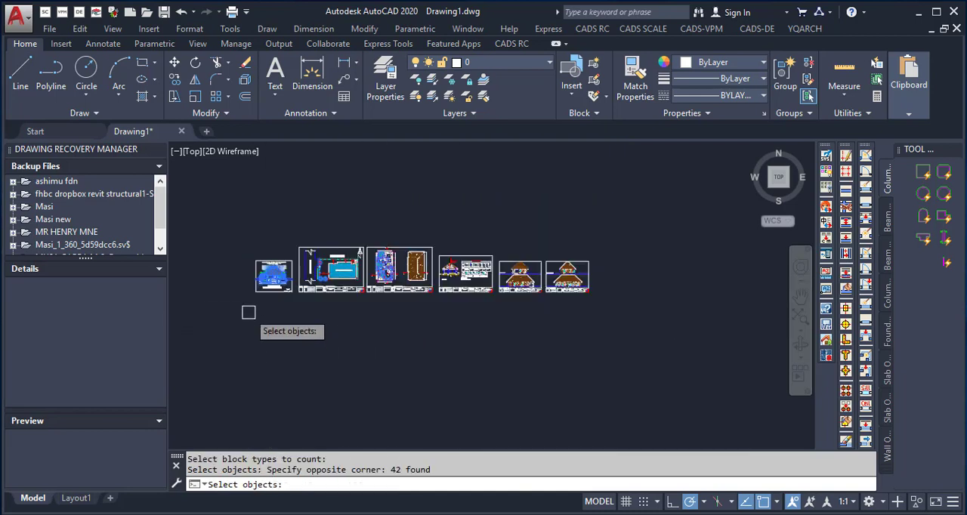
mouse_move(323, 311)
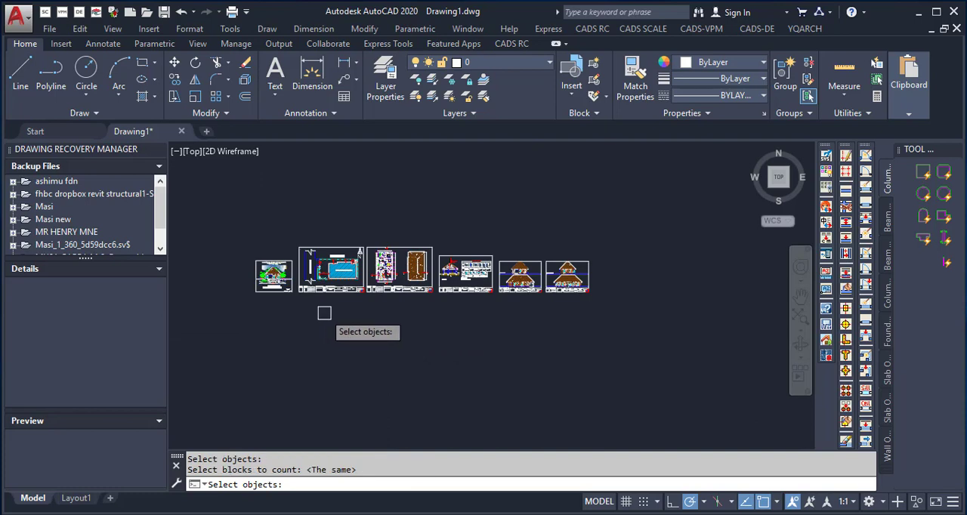
mouse_move(496, 317)
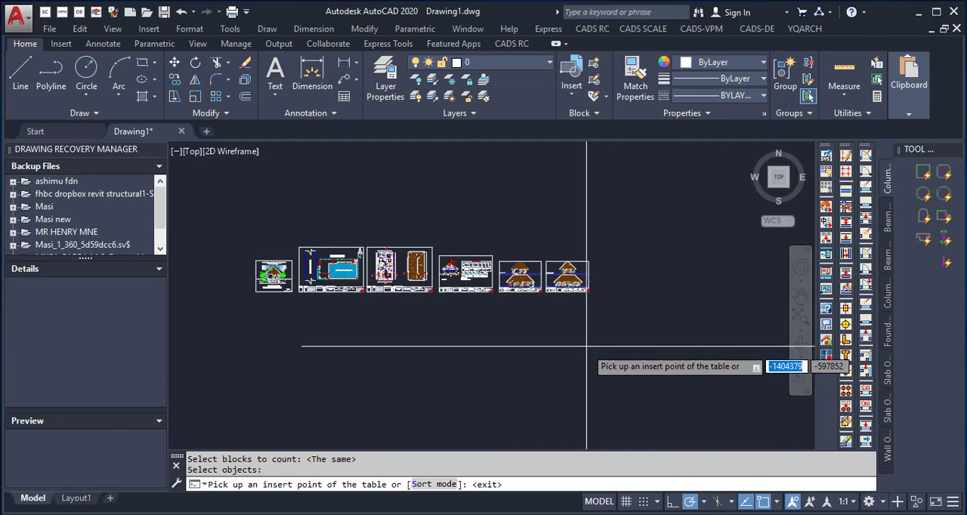
mouse_move(587, 295)
type("S")
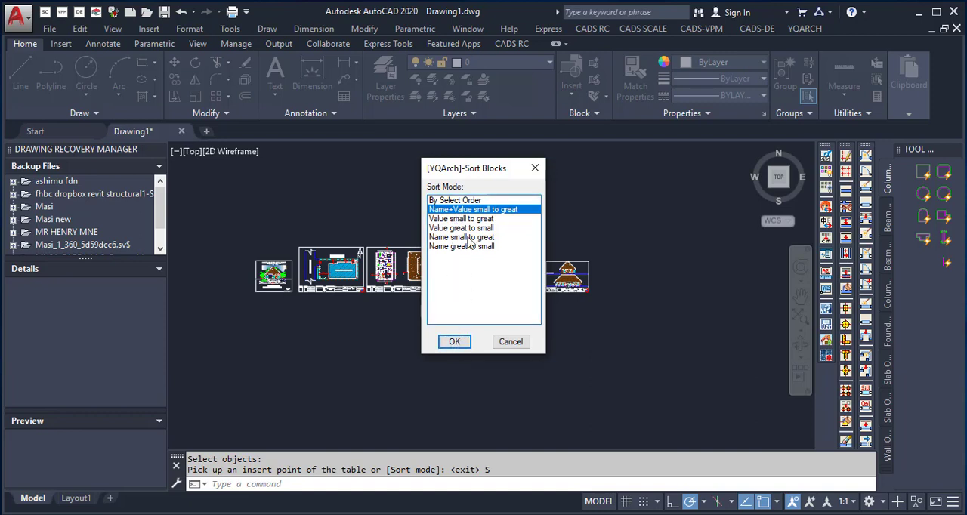
left_click(453, 342)
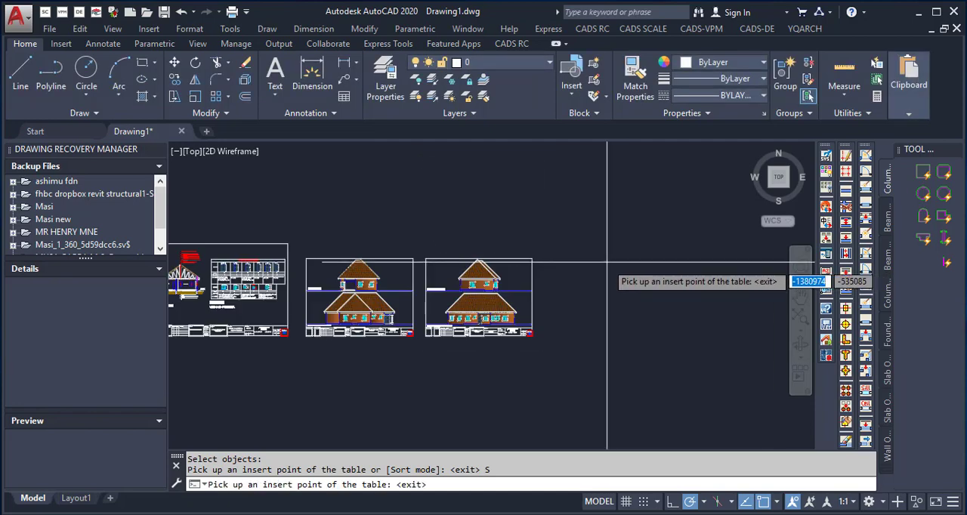
Step: Insert the block count schedule table at the chosen point and zoom in to check its entries
left_click(565, 263)
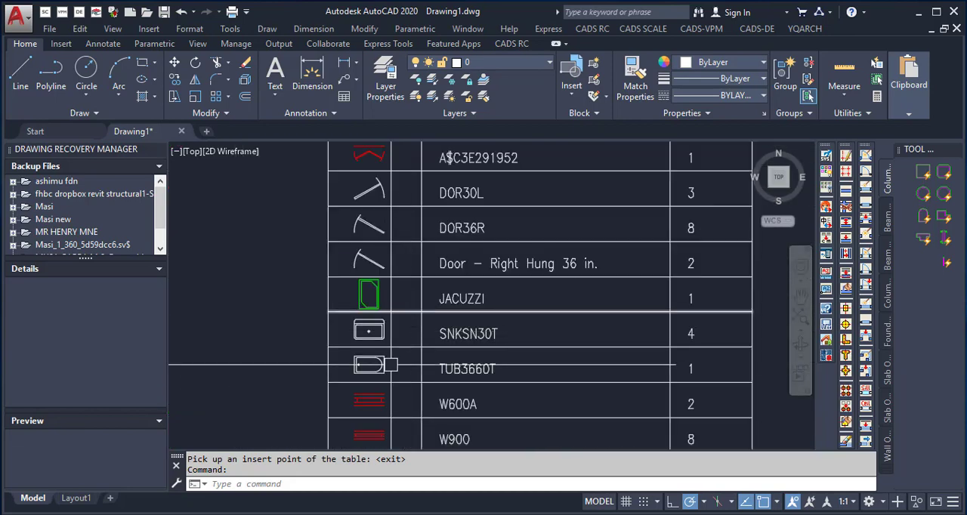
scroll("down", 3)
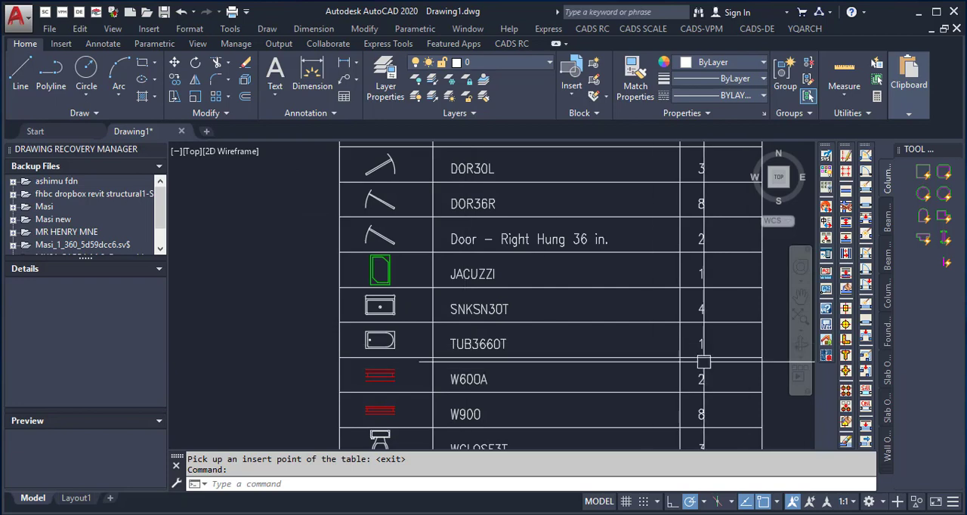